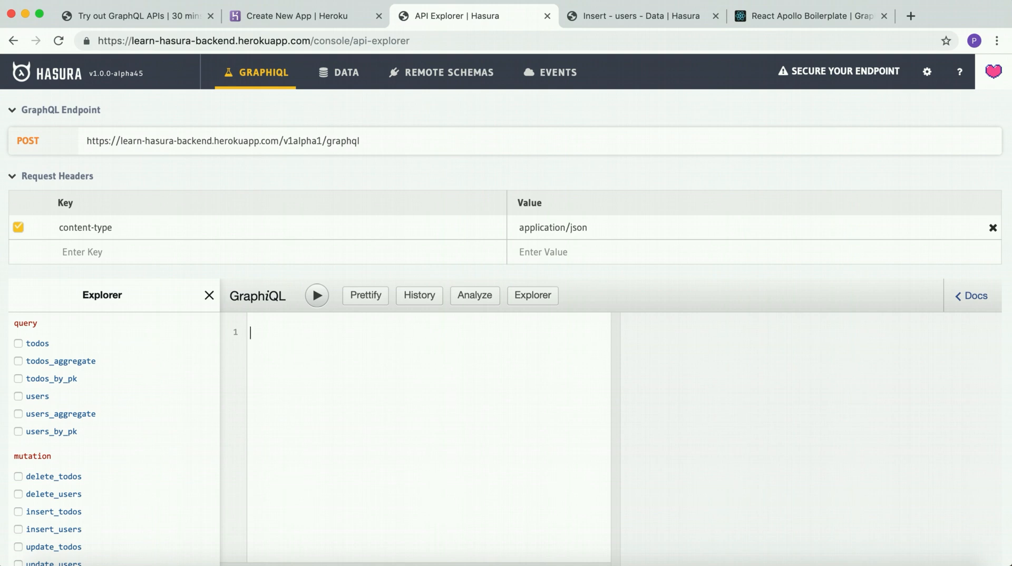
Write an insert_todos mutation adding title "My first todo" for user_id "1", returning affected_rows
click(18, 396)
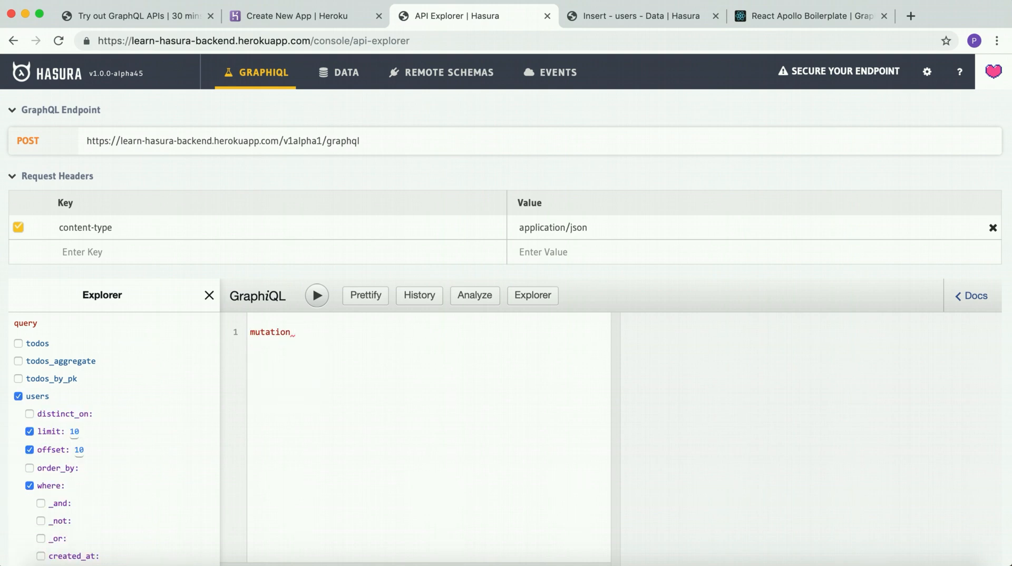
text({)
text(insert_todos(objects))
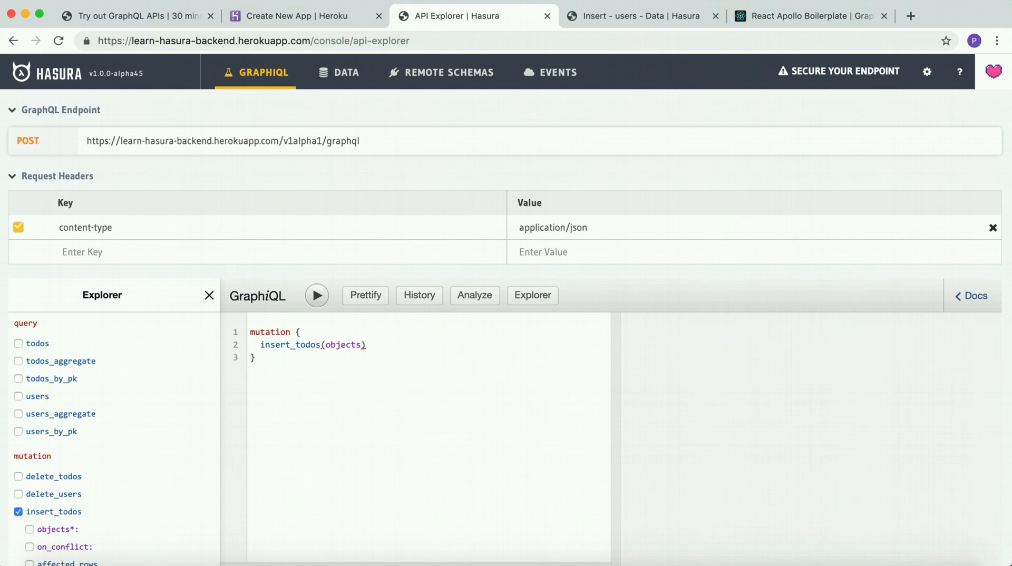
click(29, 529)
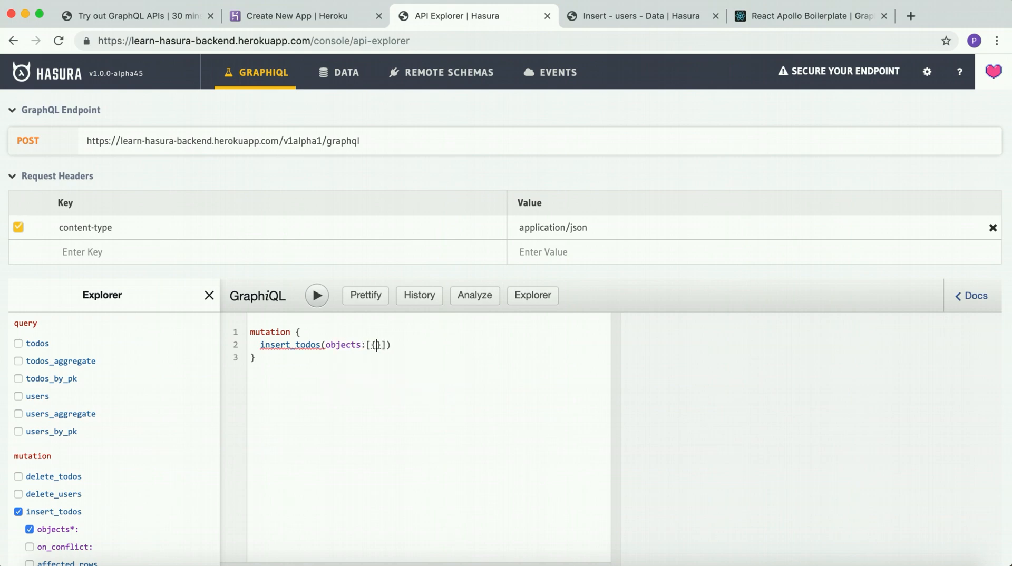
text(")
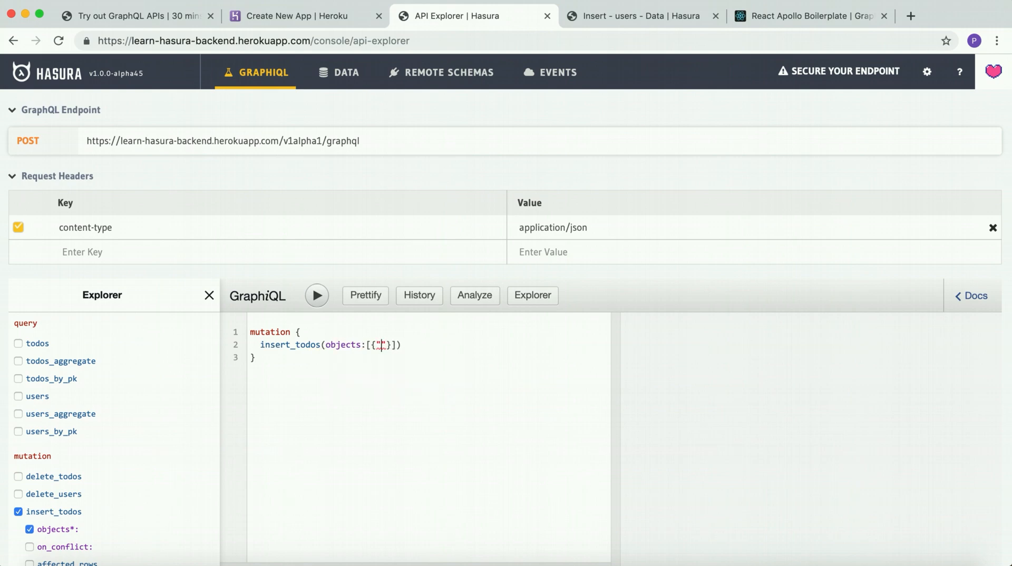
text(title)
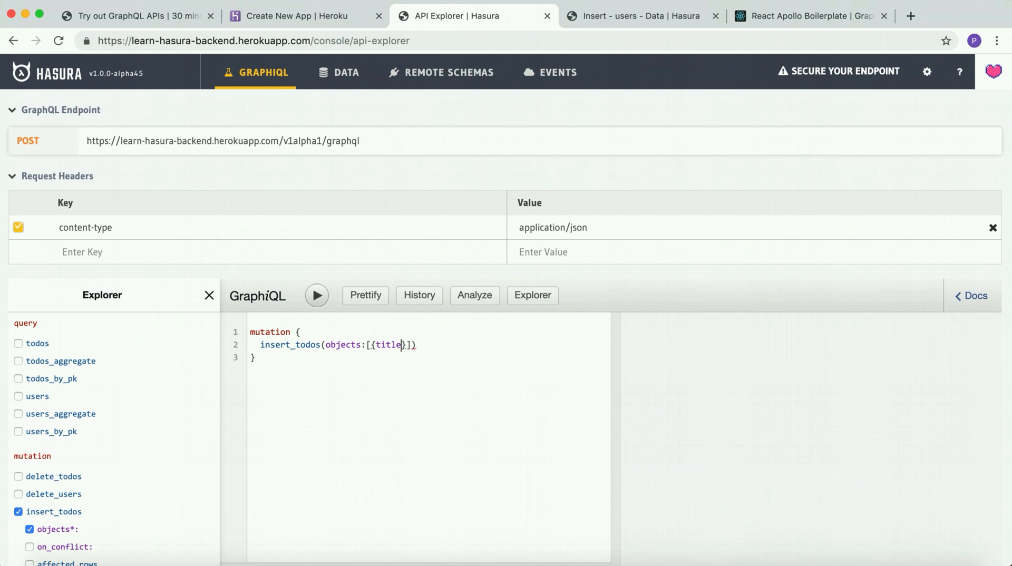
text(: "My")
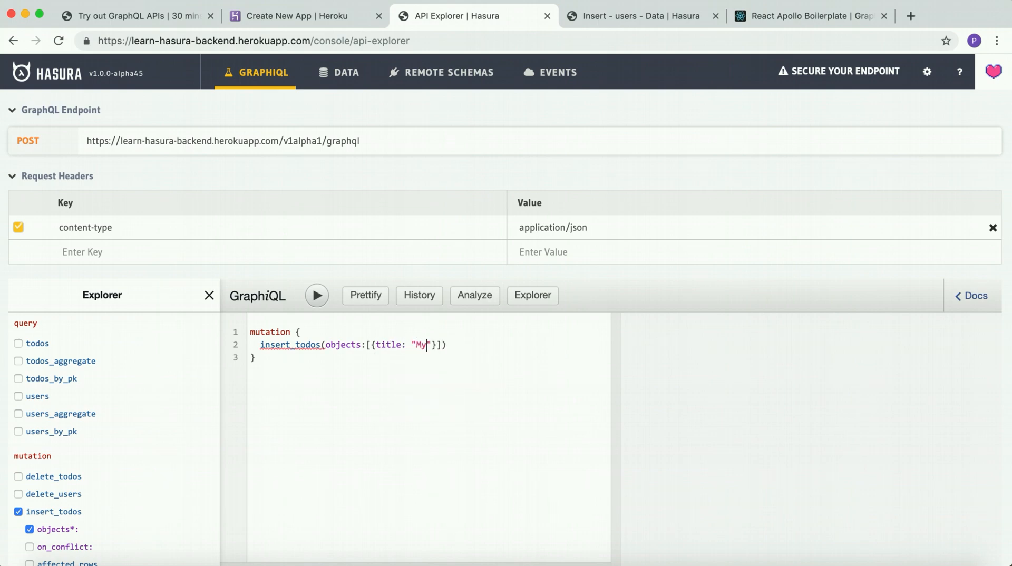
text(first todo)
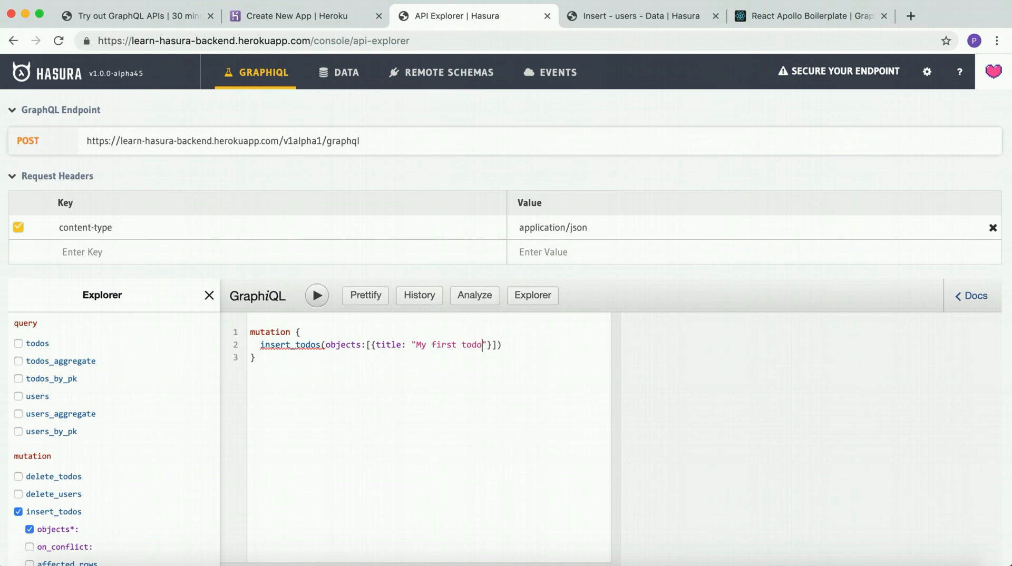
text(, "user_id: "1)
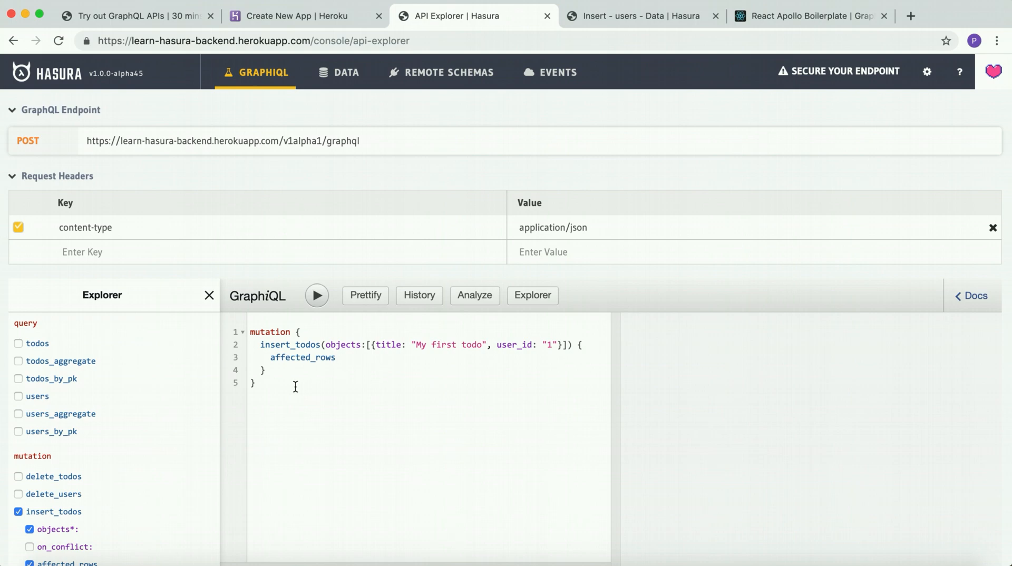
Run the insert mutation, getting affected_rows 1, then clear the editor
click(316, 296)
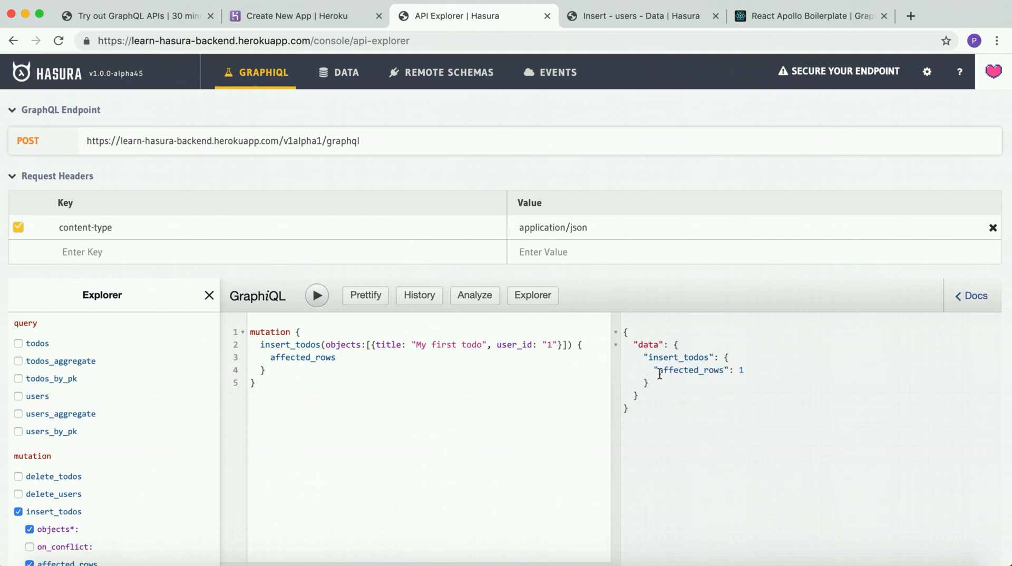
double_click(690, 371)
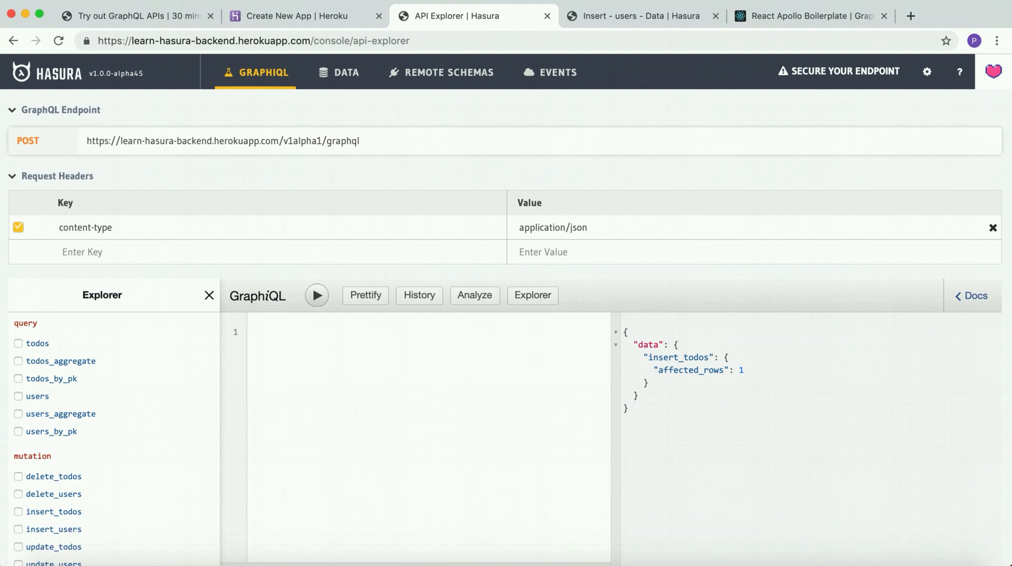
Build a todos query with id, title, is_public, is_completed, created_at and user_id
click(18, 512)
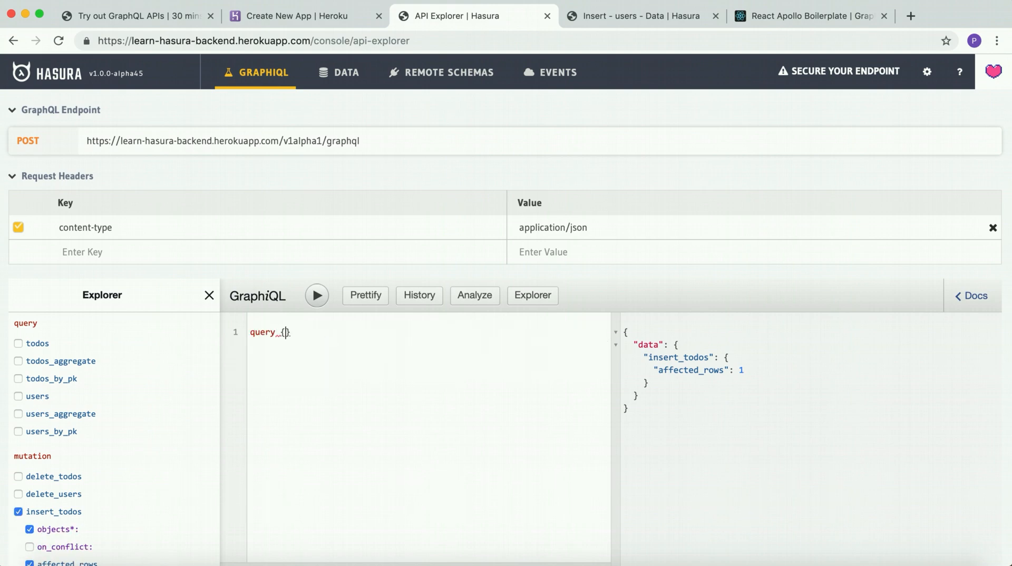
text(t)
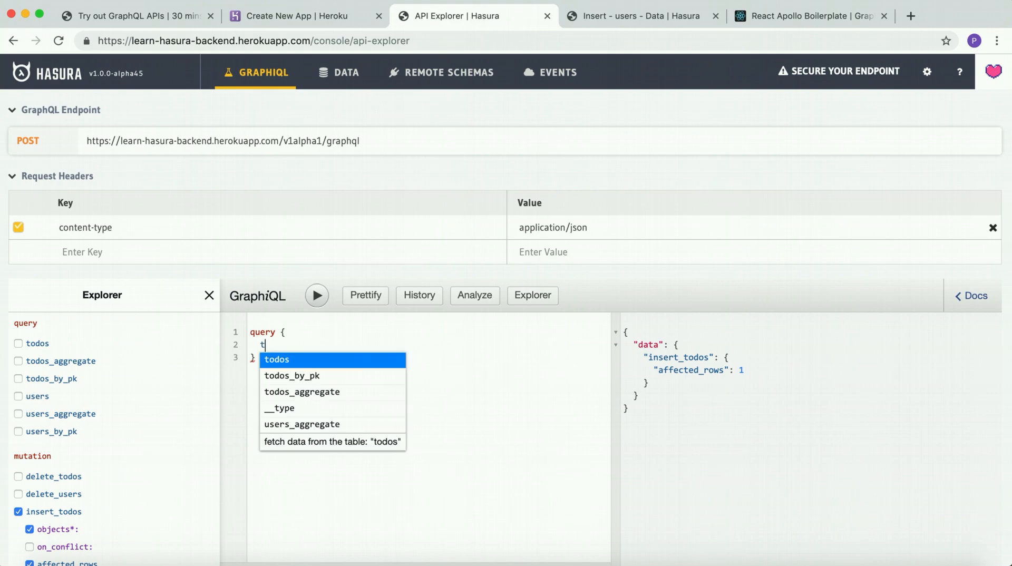
click(277, 359)
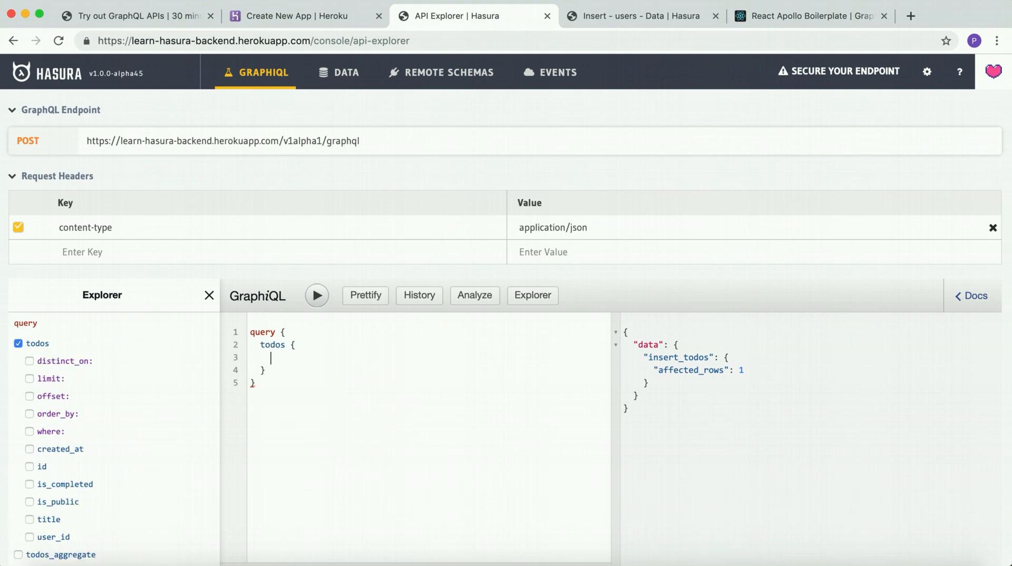
click(29, 467)
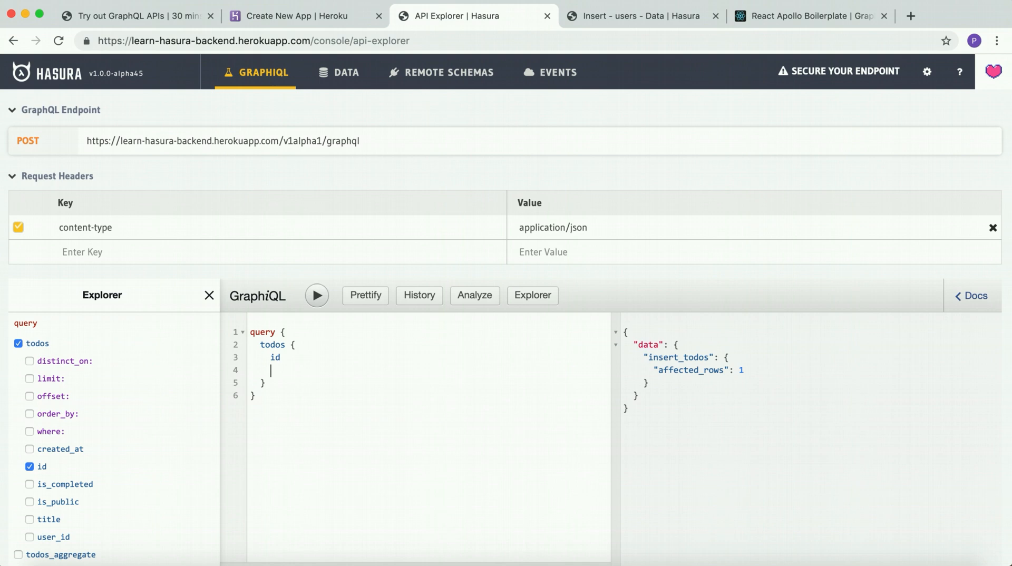
click(29, 520)
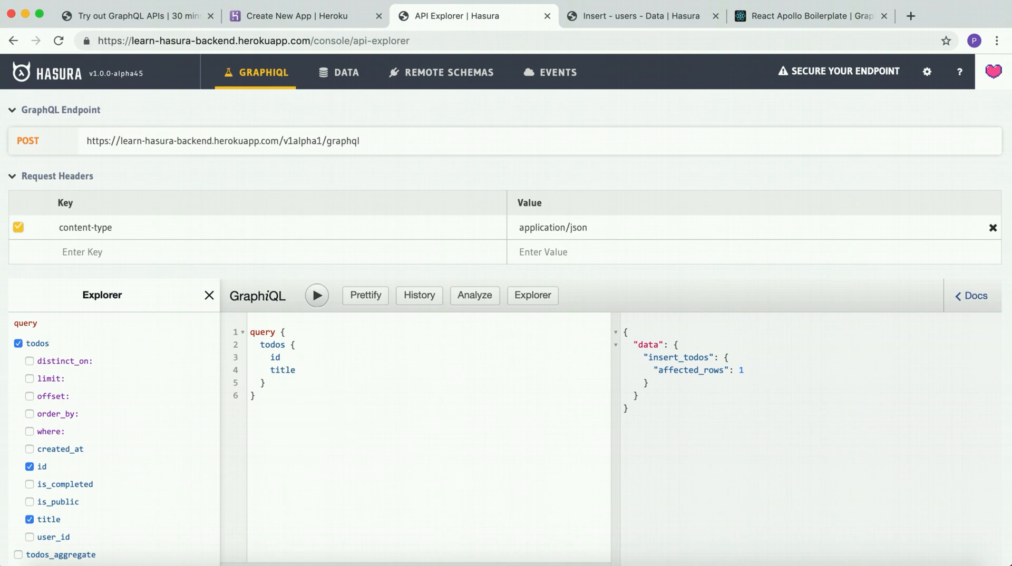
text(is_public)
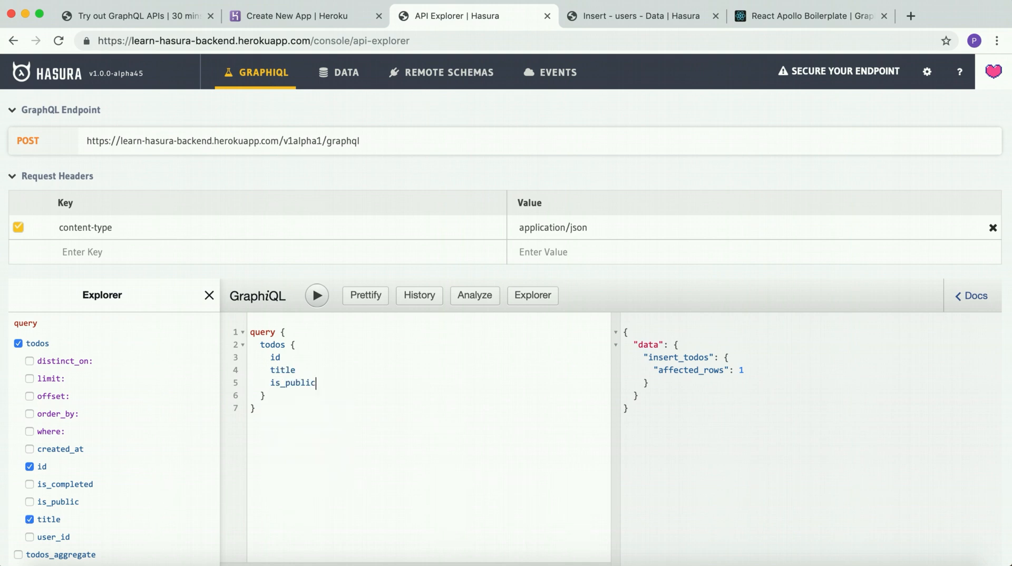
text(is_completed)
text(created_at)
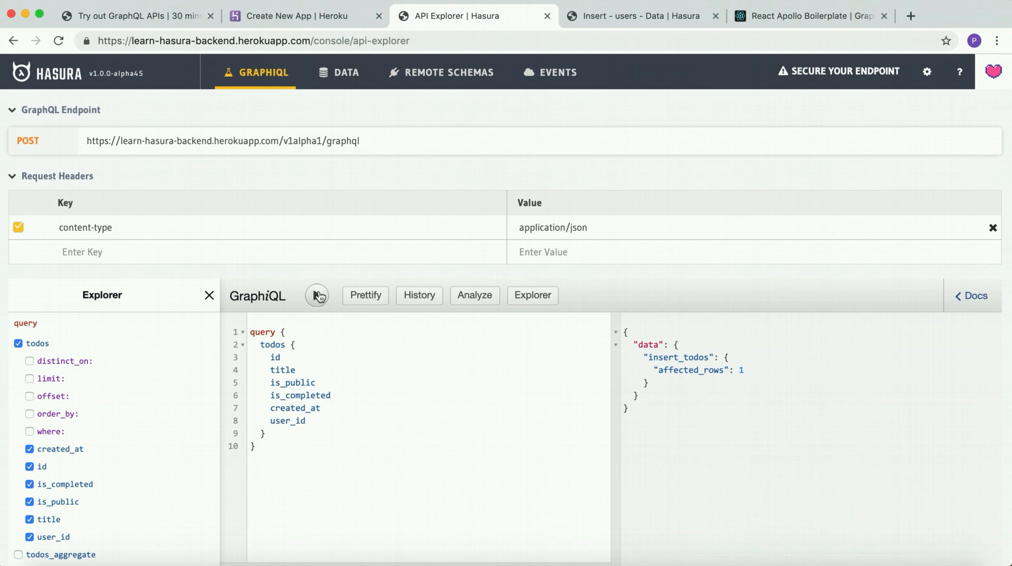
Run the todos query, which returns "My first todo" with id 1 and user_id "1"
click(317, 296)
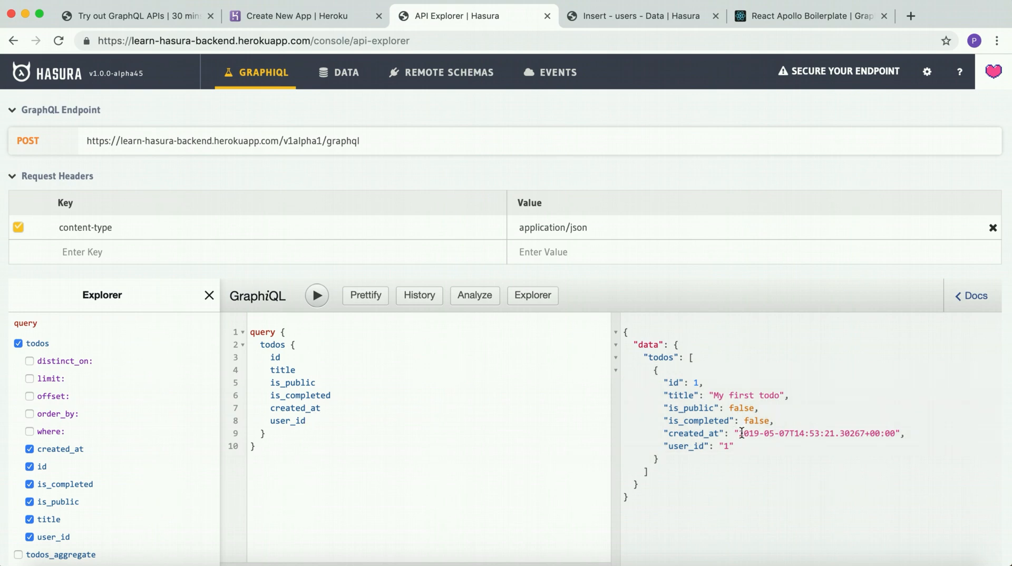
mouse_move(730, 408)
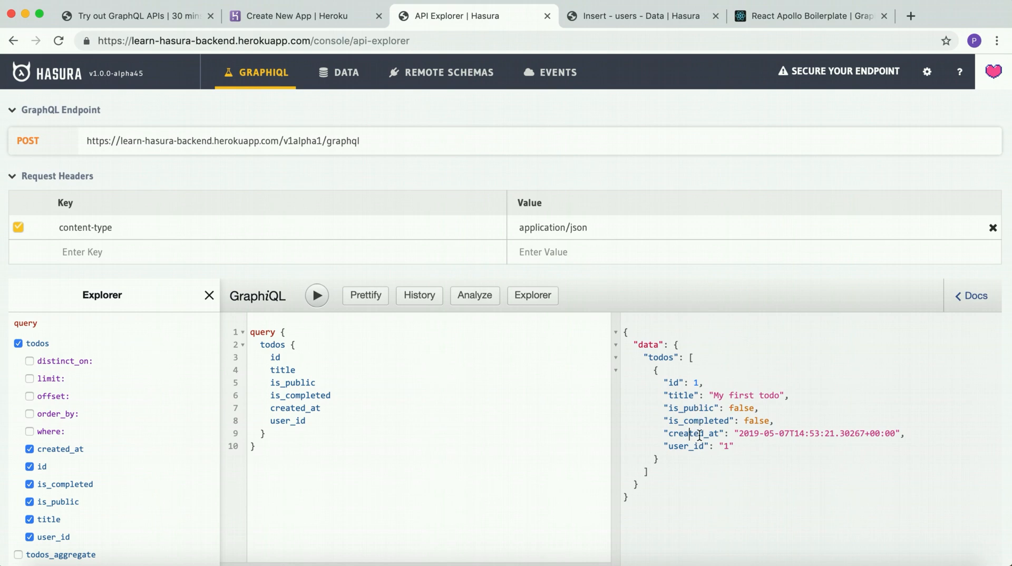
mouse_move(720, 411)
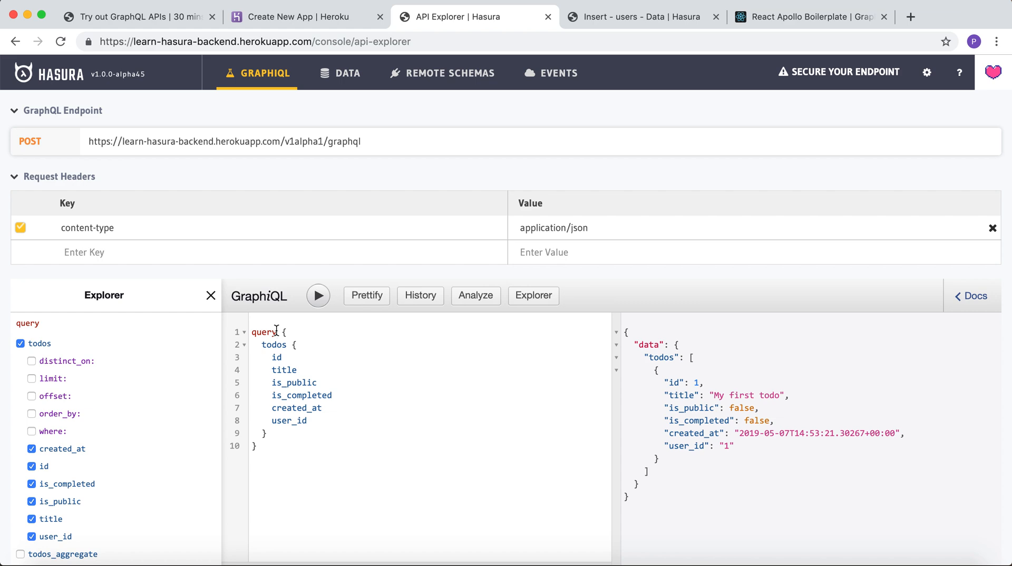
Convert the todos query to a subscription, start it, and switch to the Data tab
text(sub {)
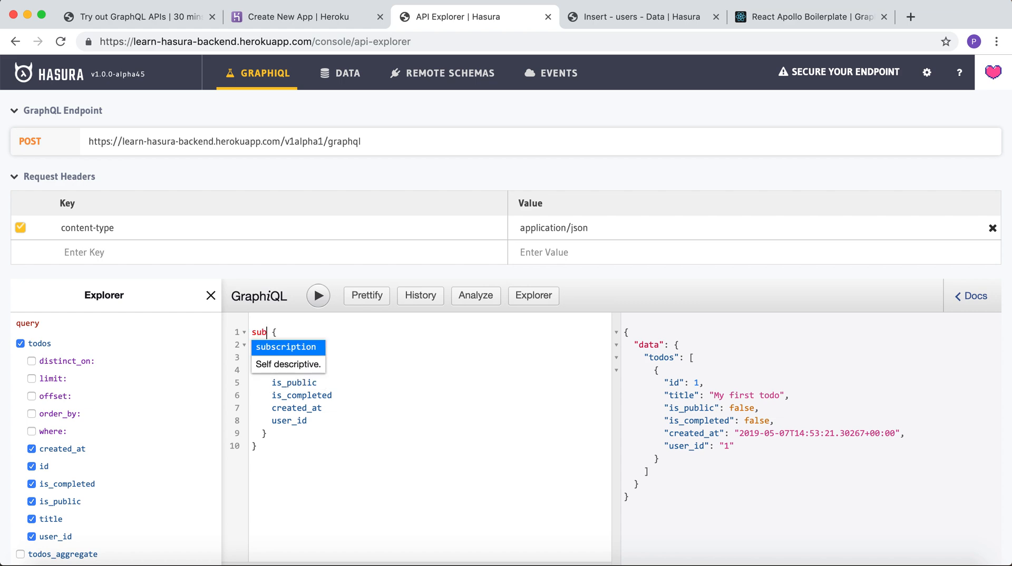
click(287, 347)
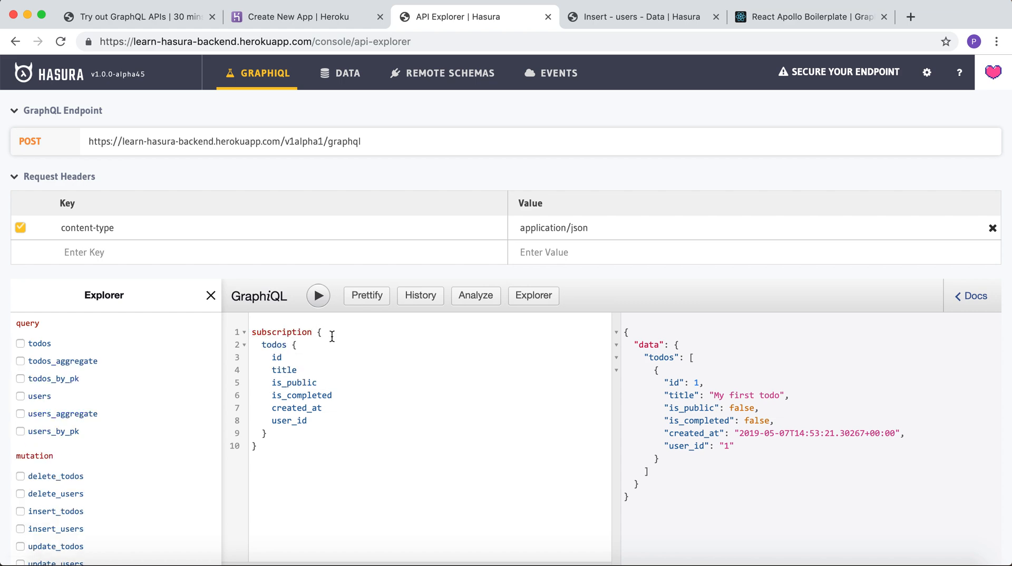
click(317, 296)
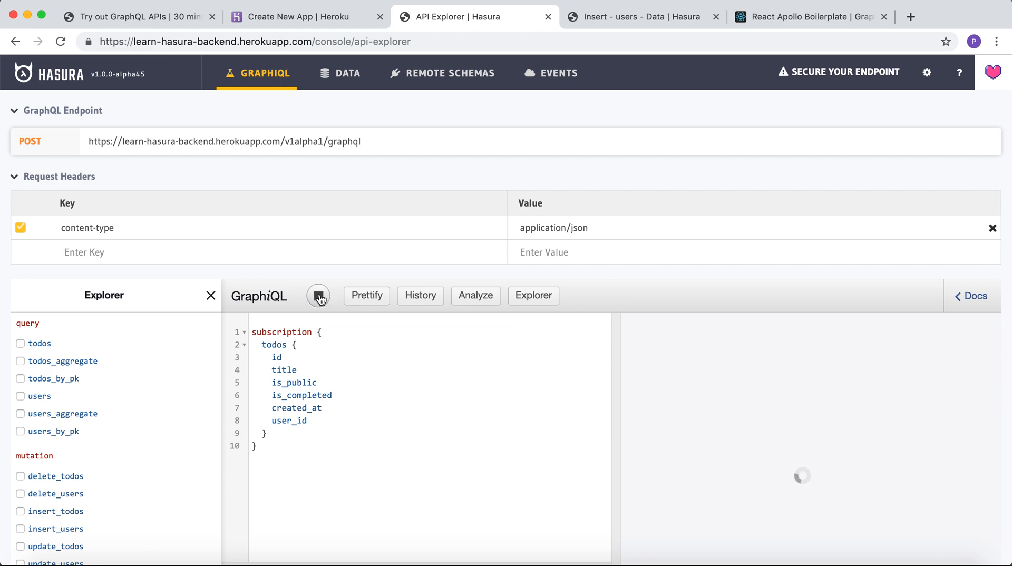
click(317, 296)
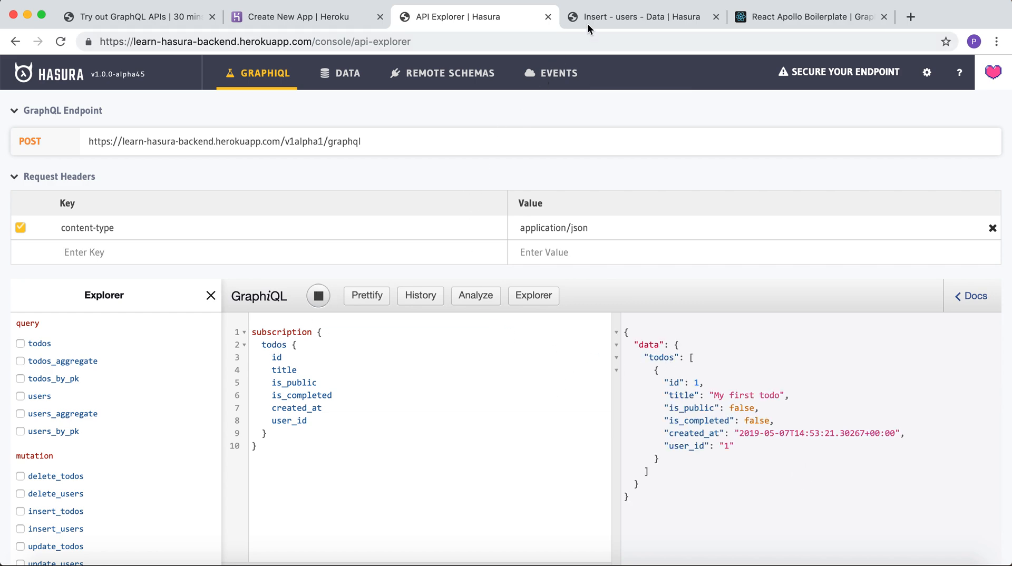
click(639, 17)
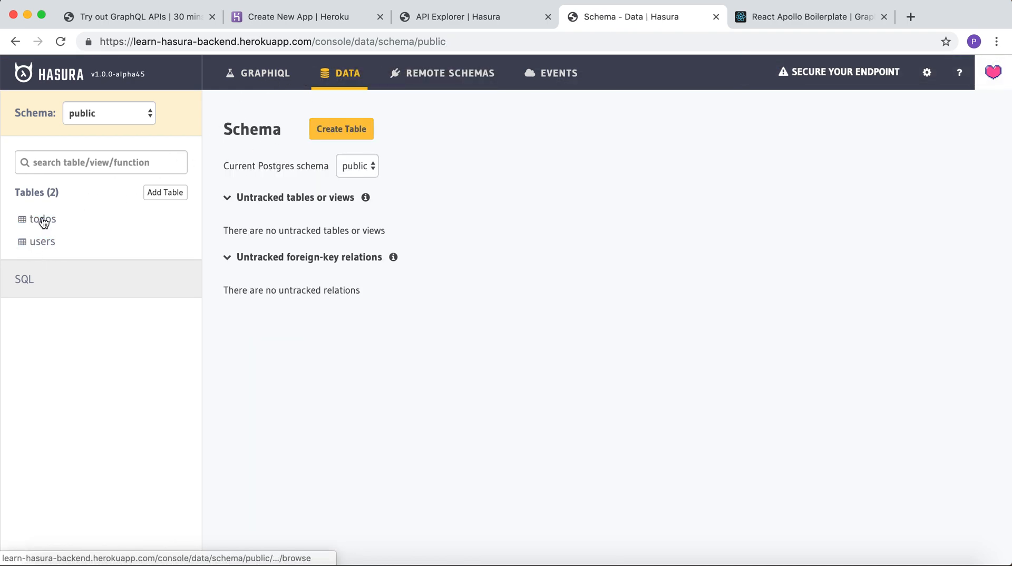
Insert a todos row titled "Second todo" with user_id 1 and save it
click(43, 219)
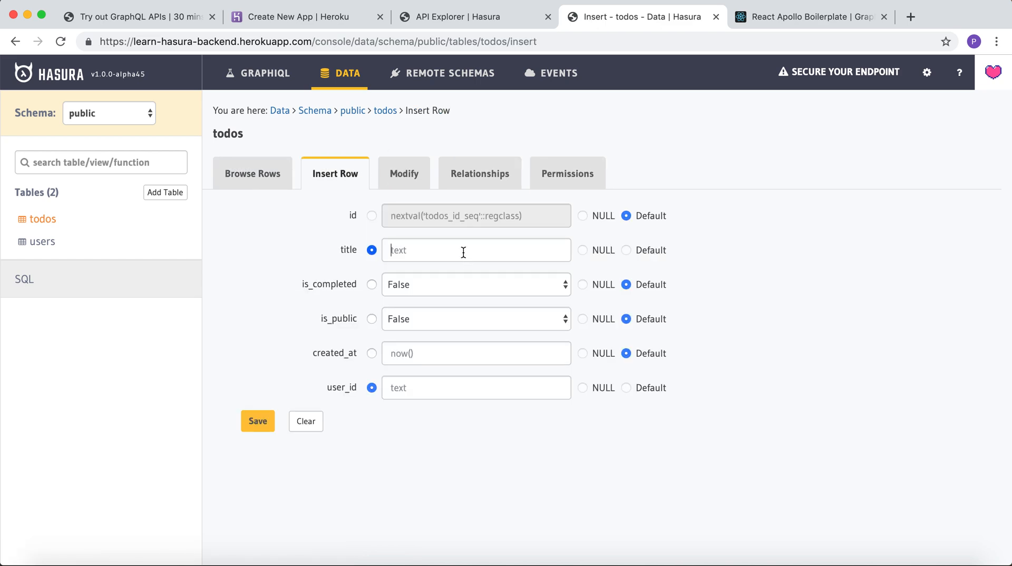
text(Second todo)
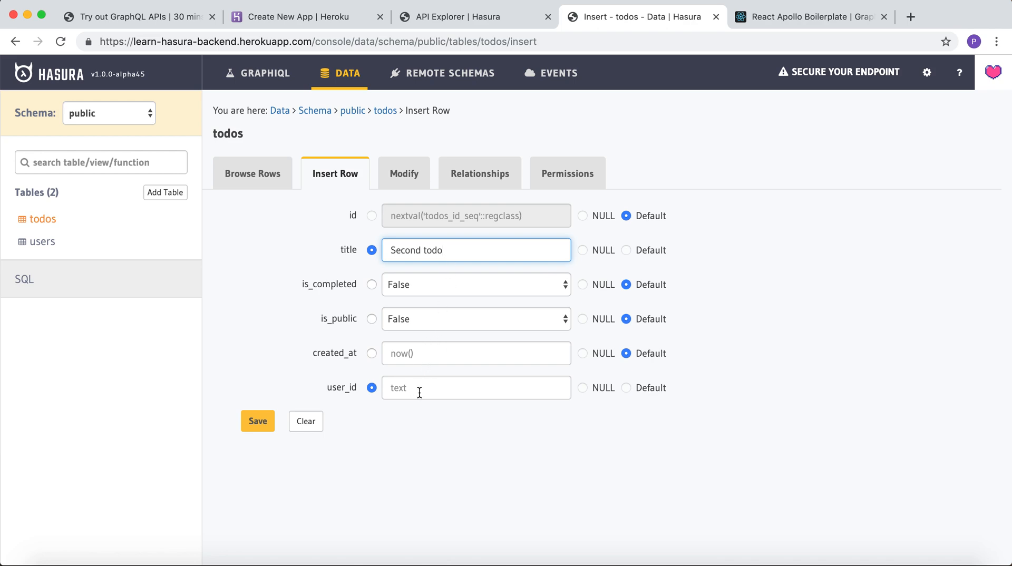
text(1)
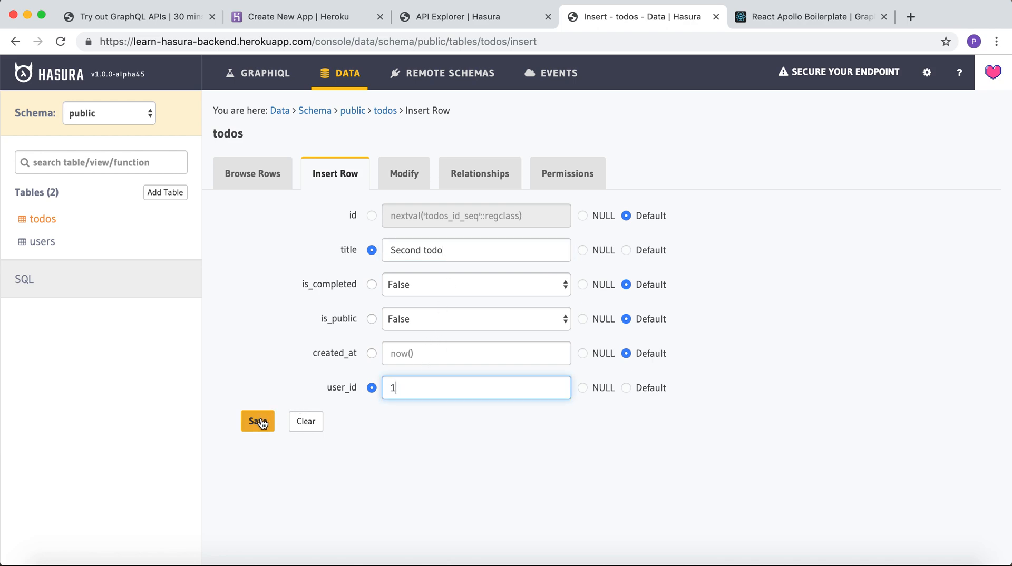
click(257, 421)
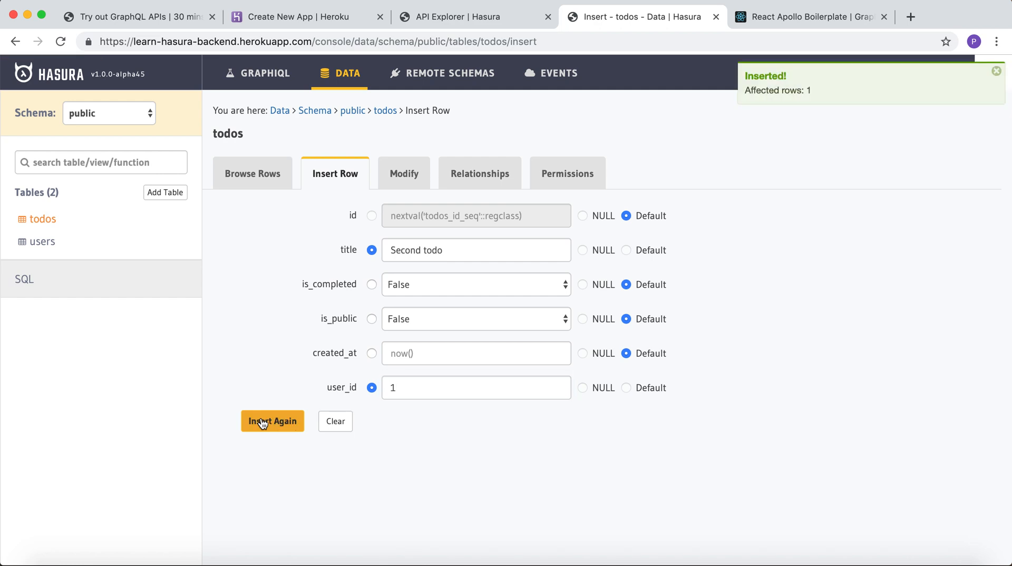
click(475, 17)
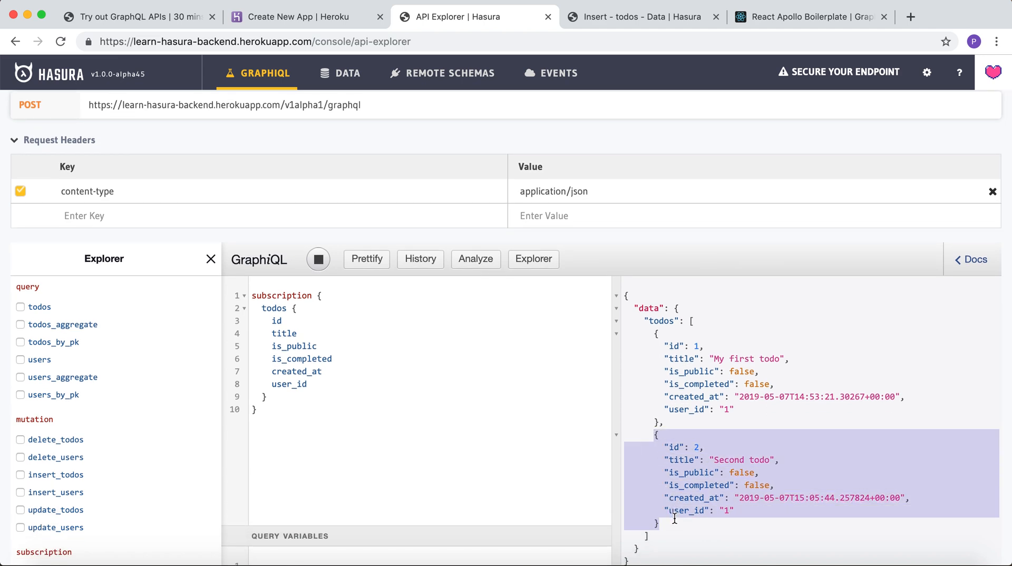
mouse_move(683, 348)
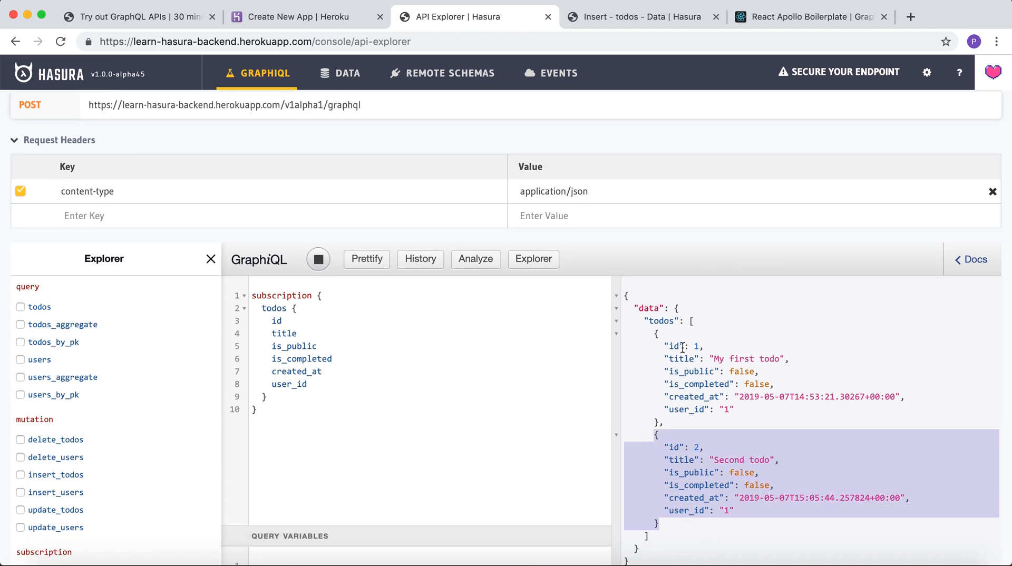
Stop the live todos subscription after it lists both todos
click(318, 259)
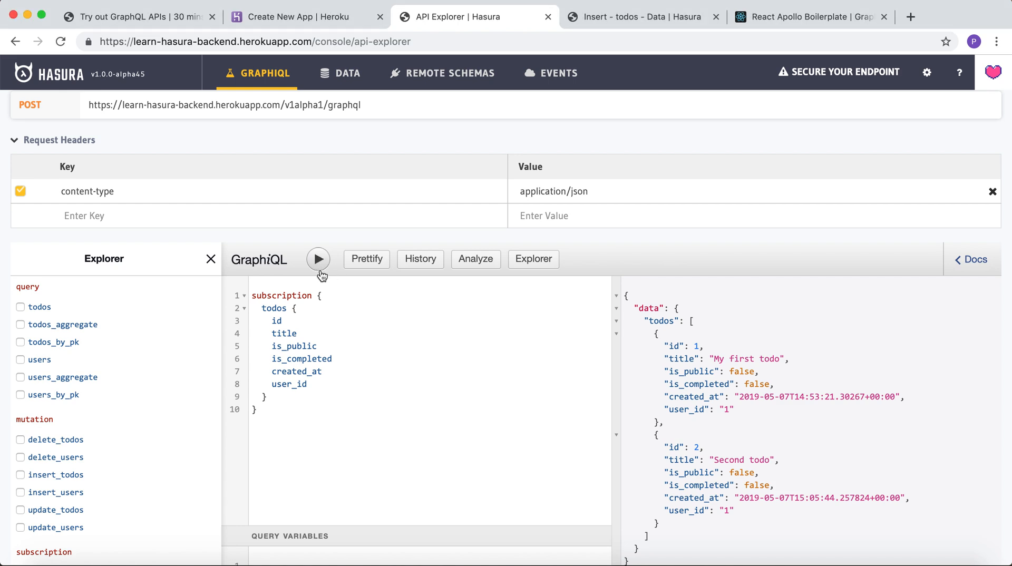
mouse_move(317, 259)
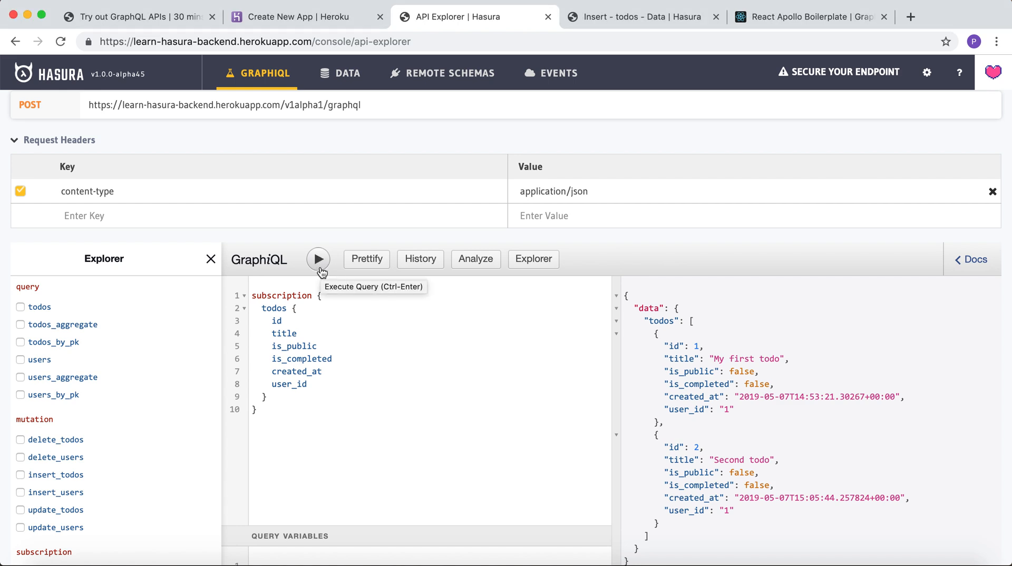
mouse_move(434, 359)
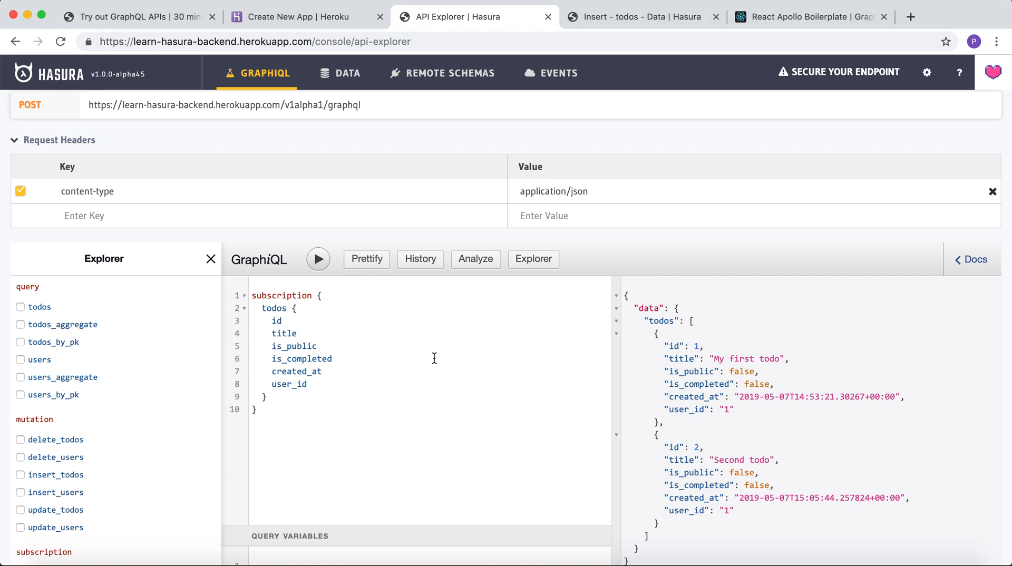